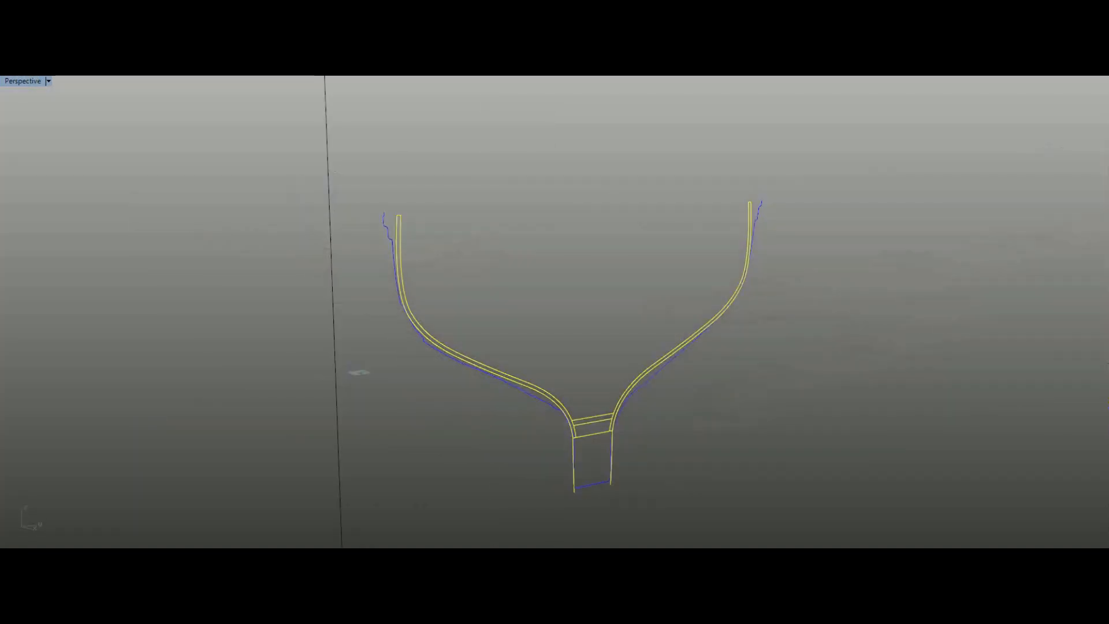
Step: Rotate the curved stem piece flat into position beside the timber plank using End/Int snaps
left_click(23, 81)
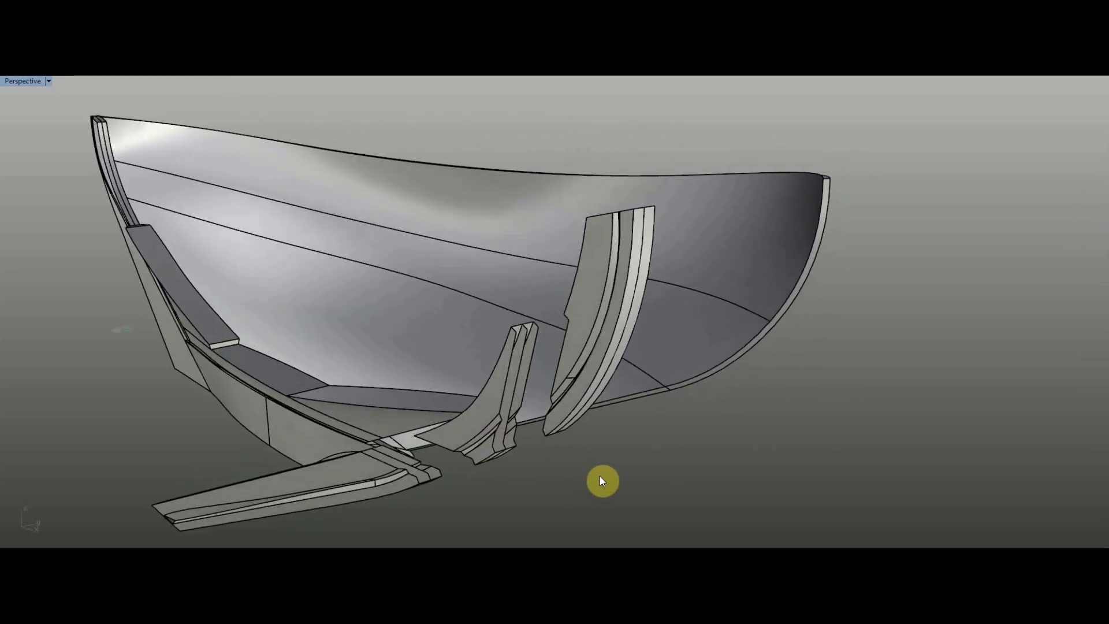
left_click(23, 81)
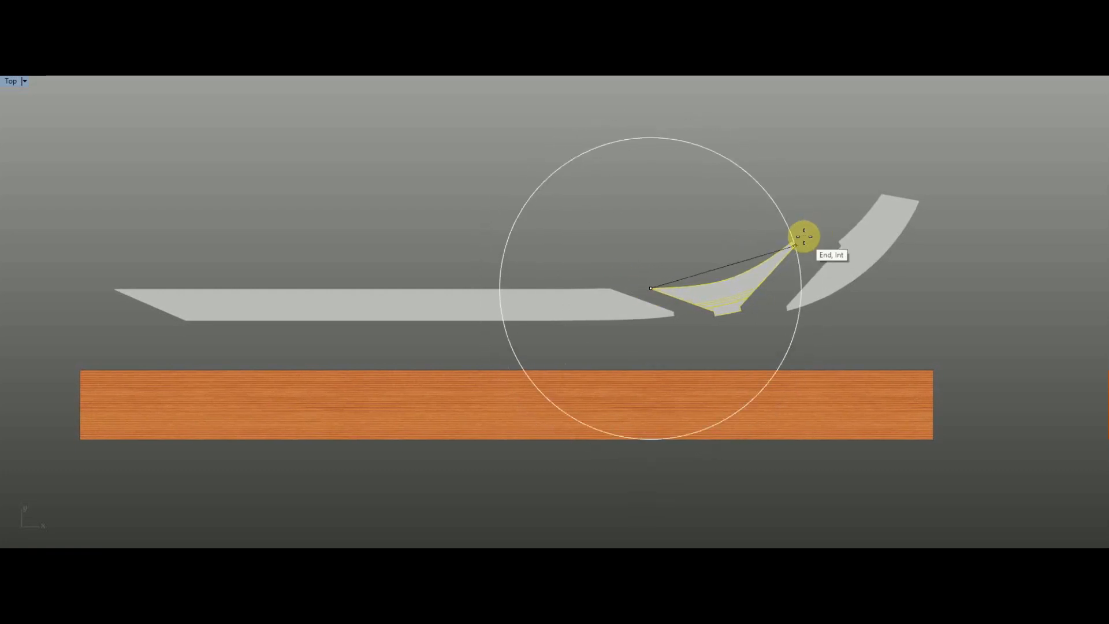